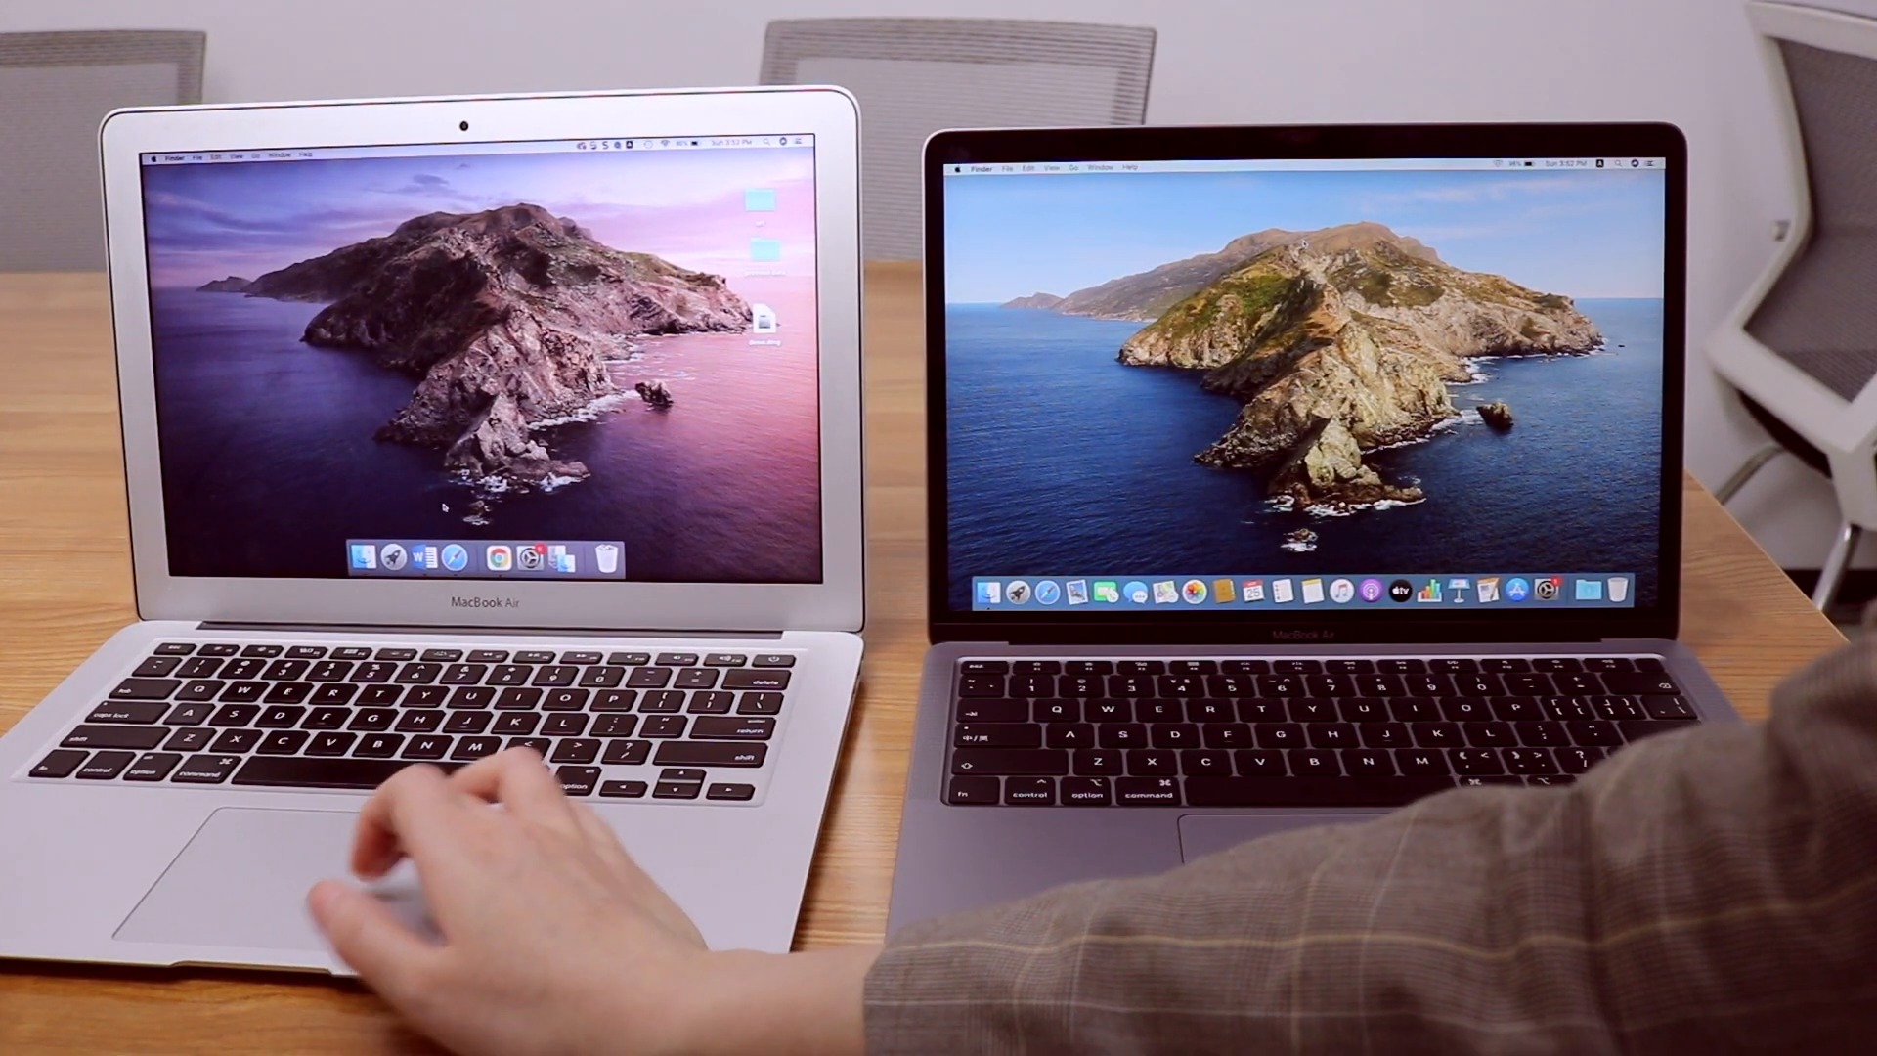
- Launch Migration Assistant on the old Mac and continue past the intro, closing other apps
{"action": "left_click", "coordinate": [447, 554]}
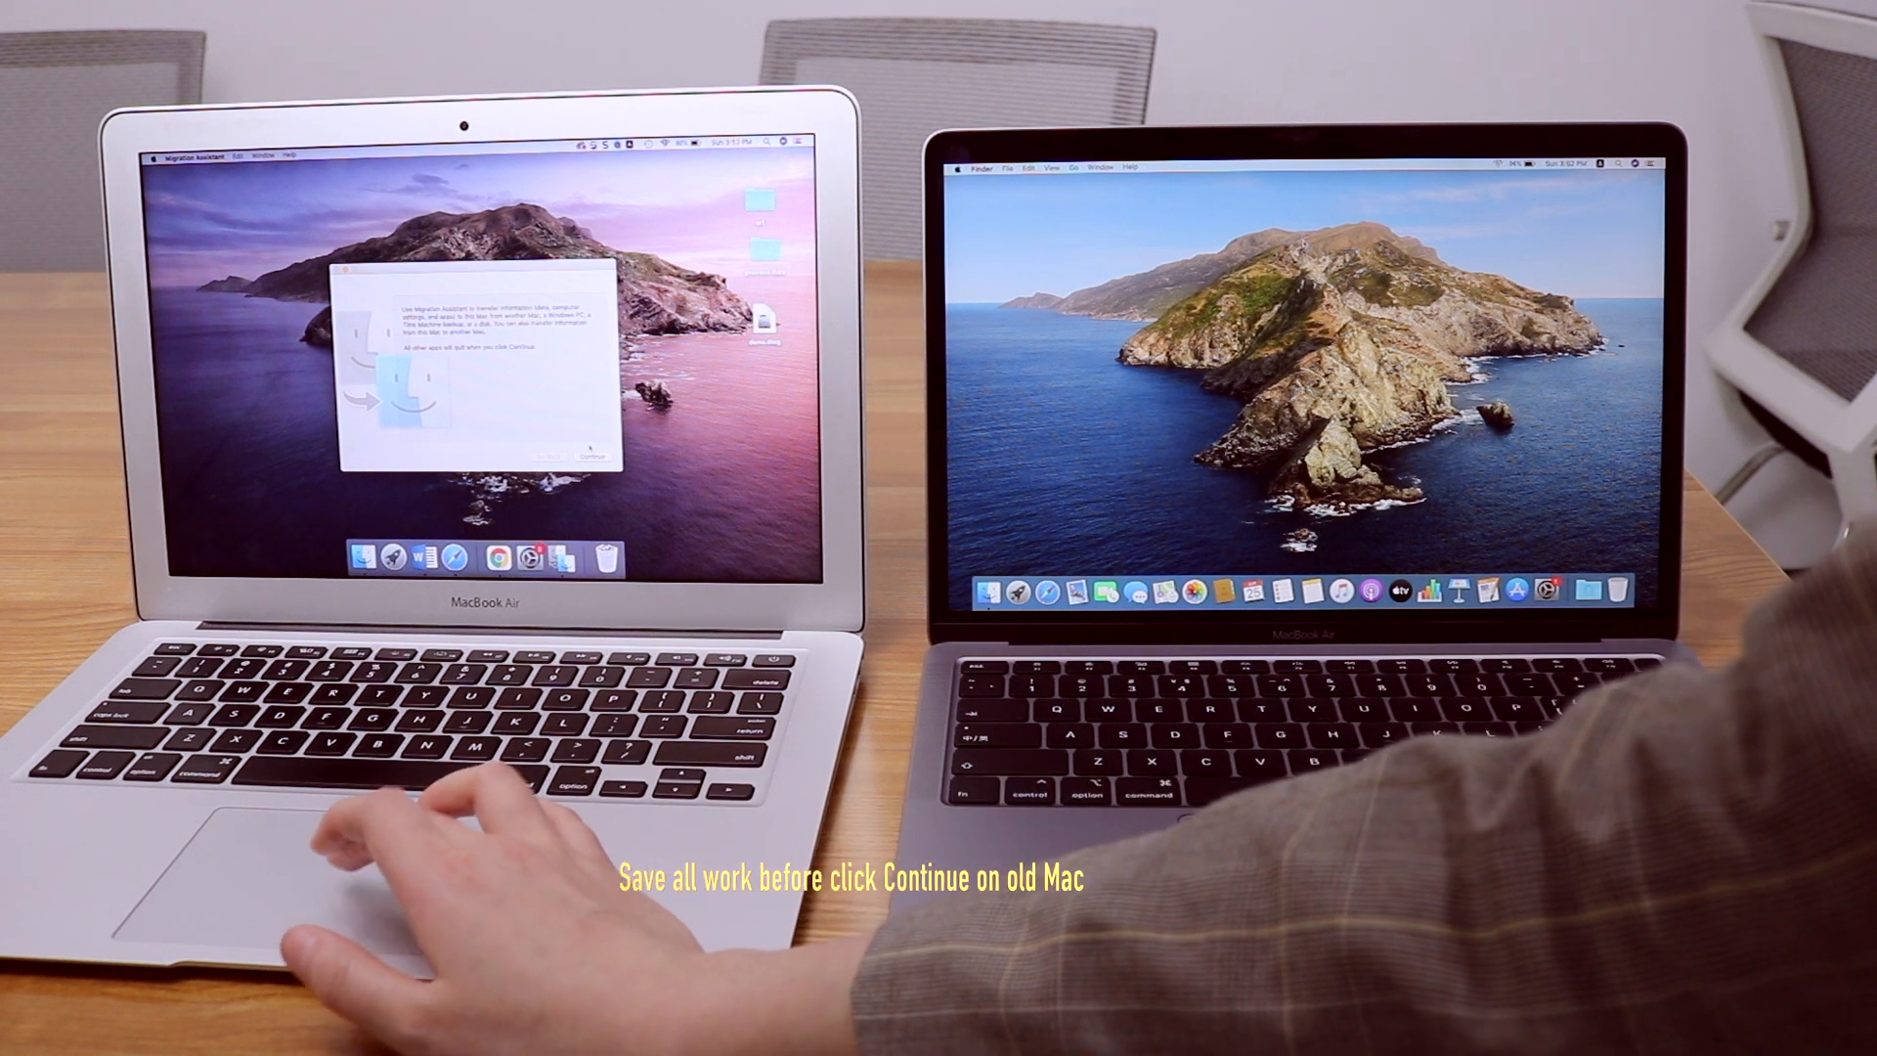
{"action": "left_click", "coordinate": [587, 454]}
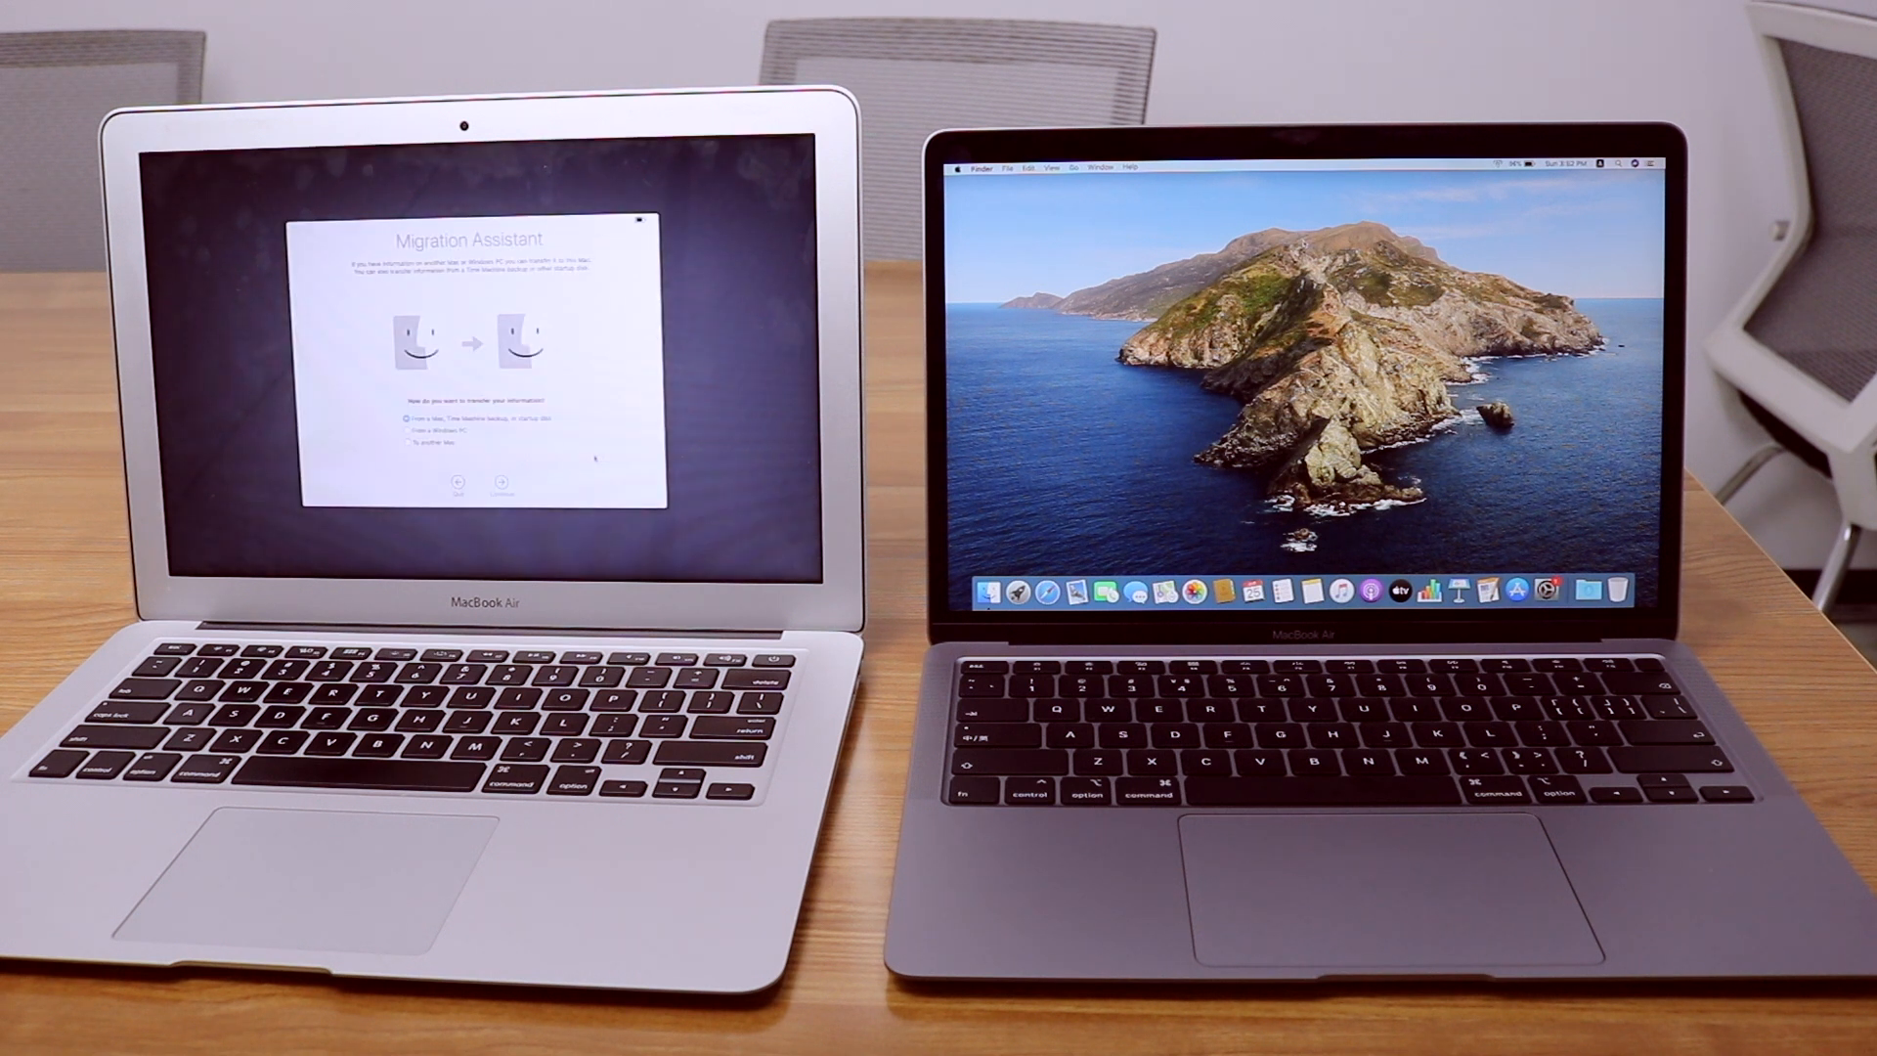
- Choose 'To another Mac' as the old Mac's transfer method
{"action": "left_click", "coordinate": [406, 457]}
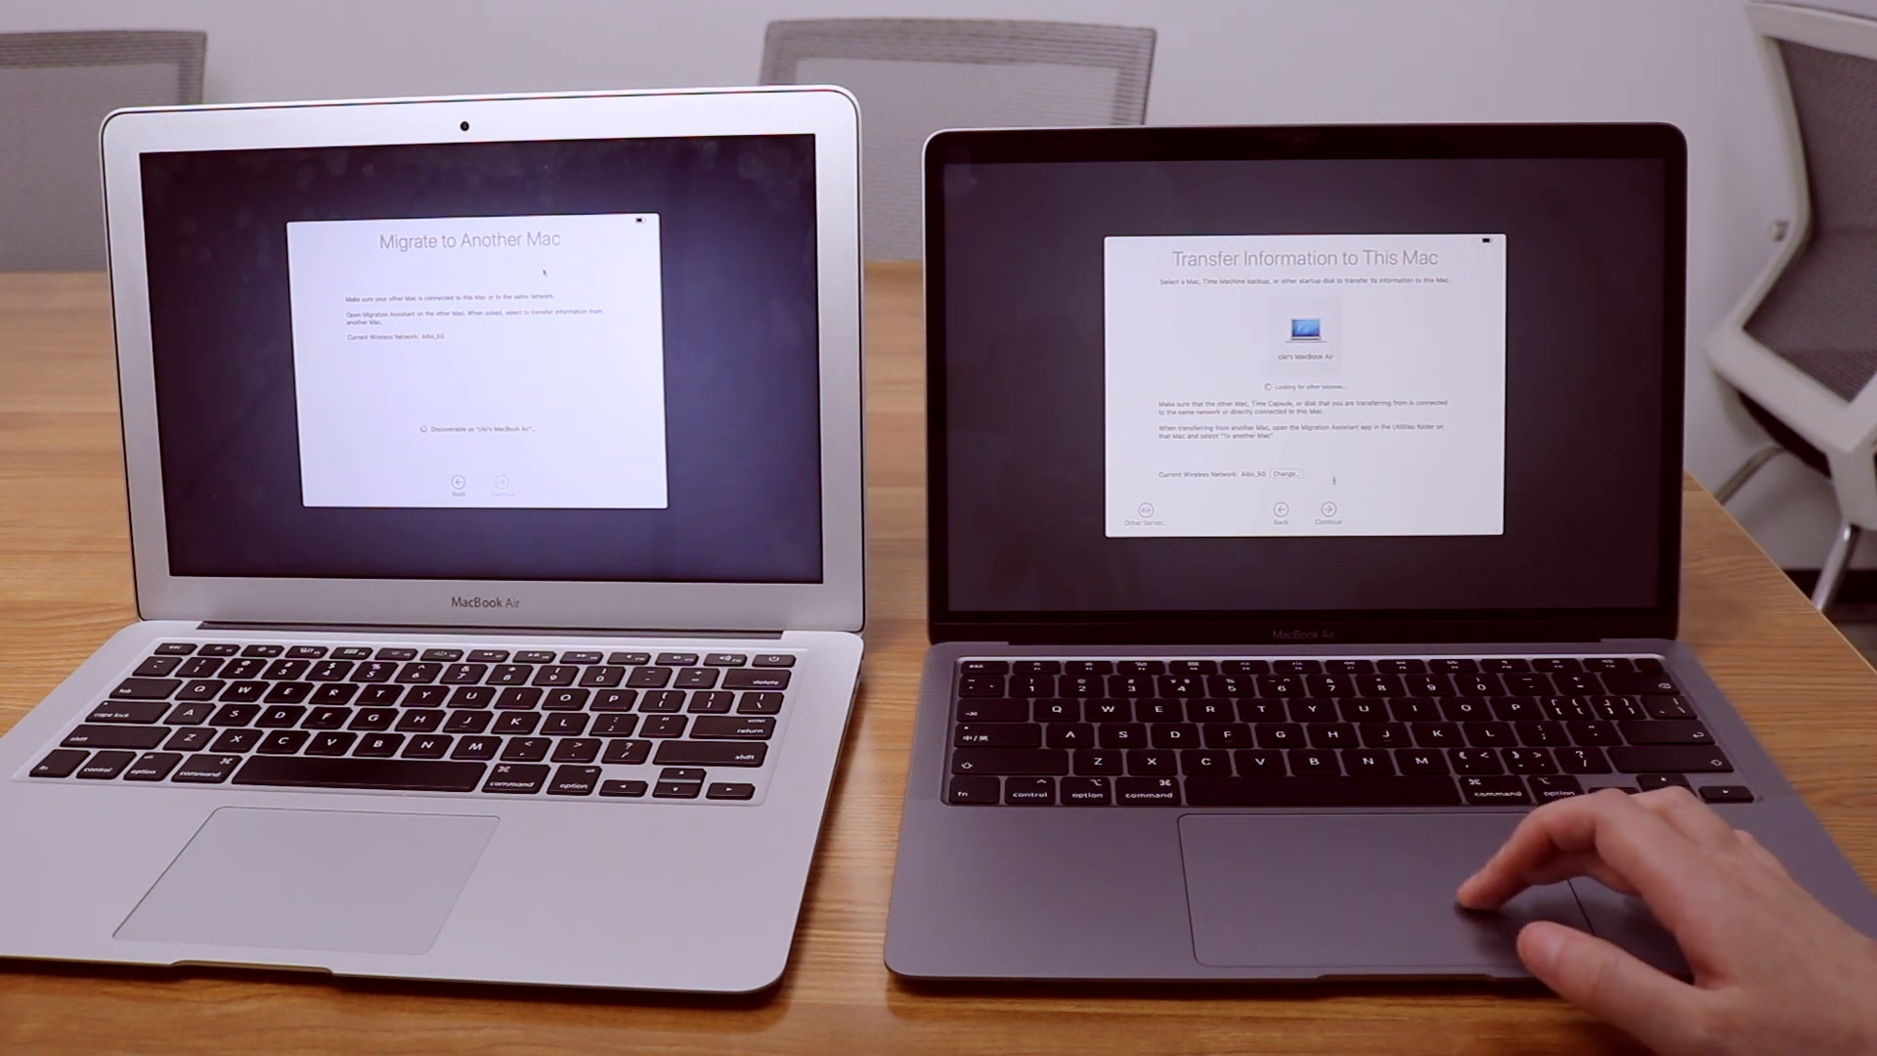
{"action": "left_click", "coordinate": [1328, 512]}
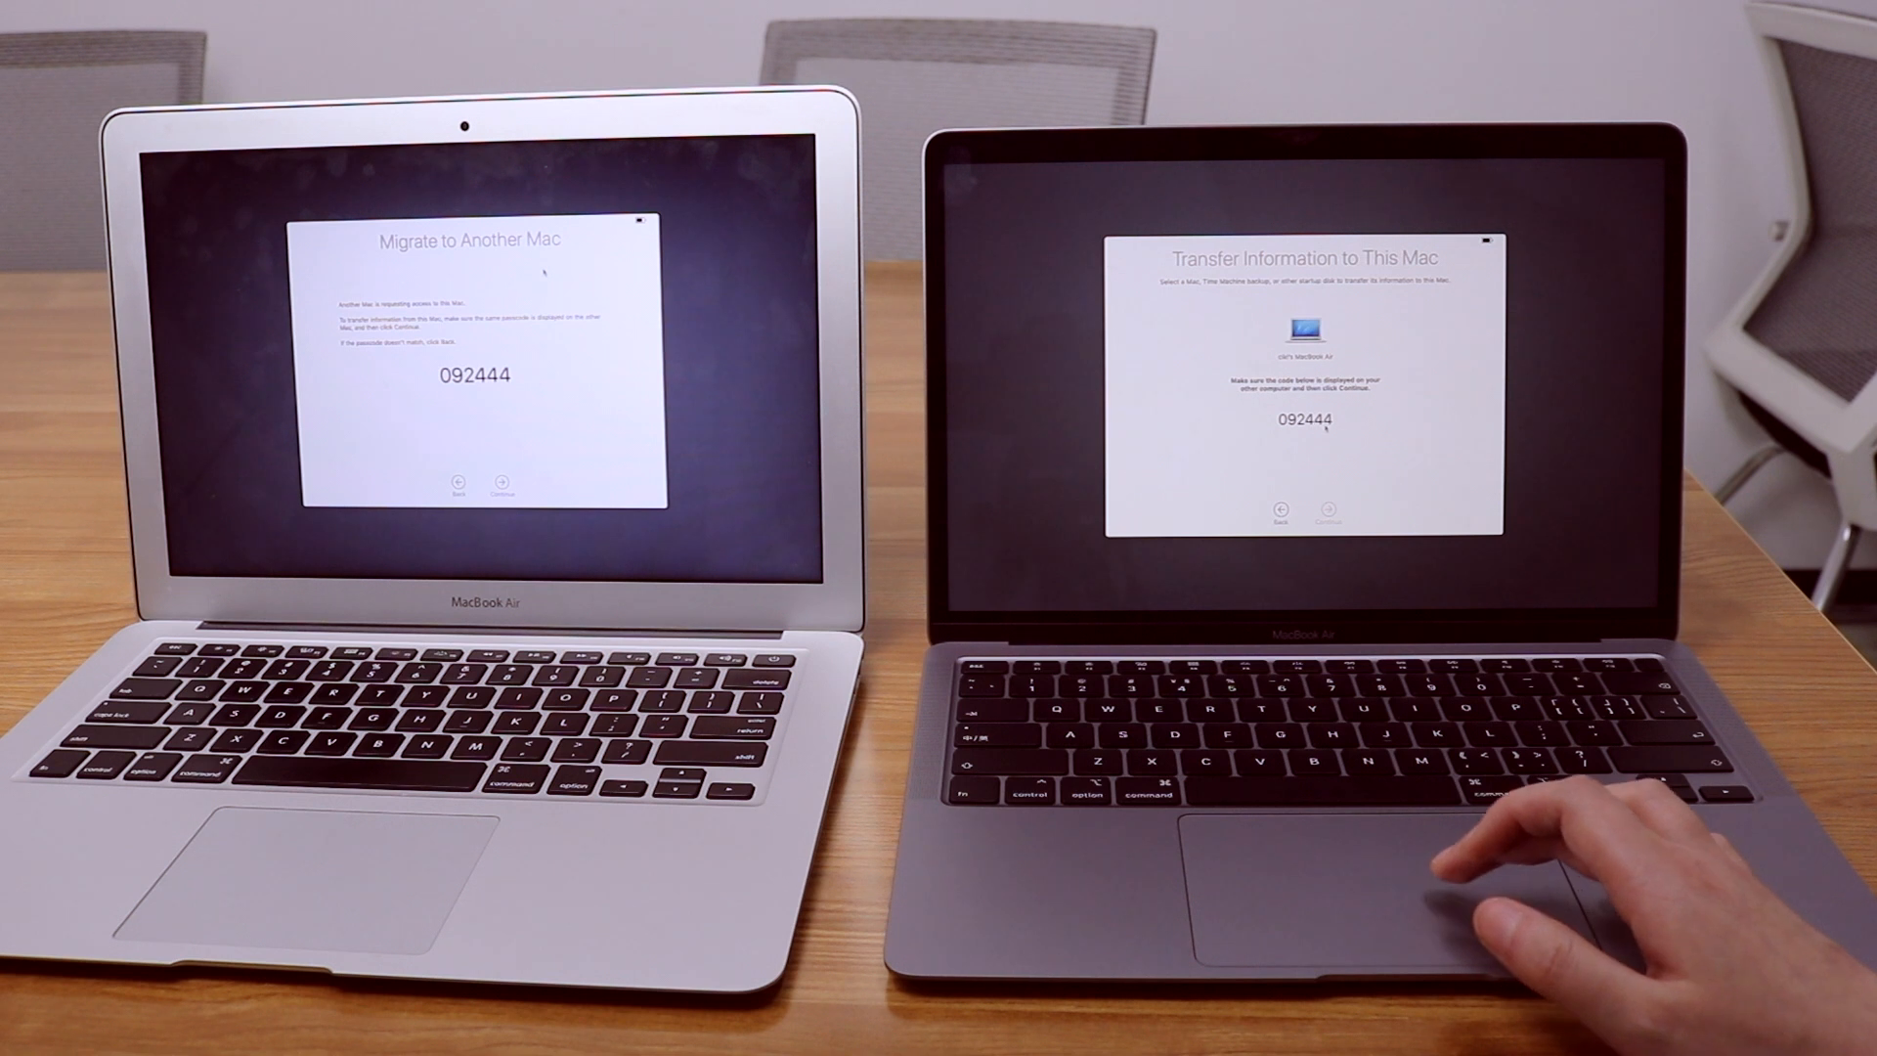
{"action": "mouse_move", "coordinate": [1556, 838]}
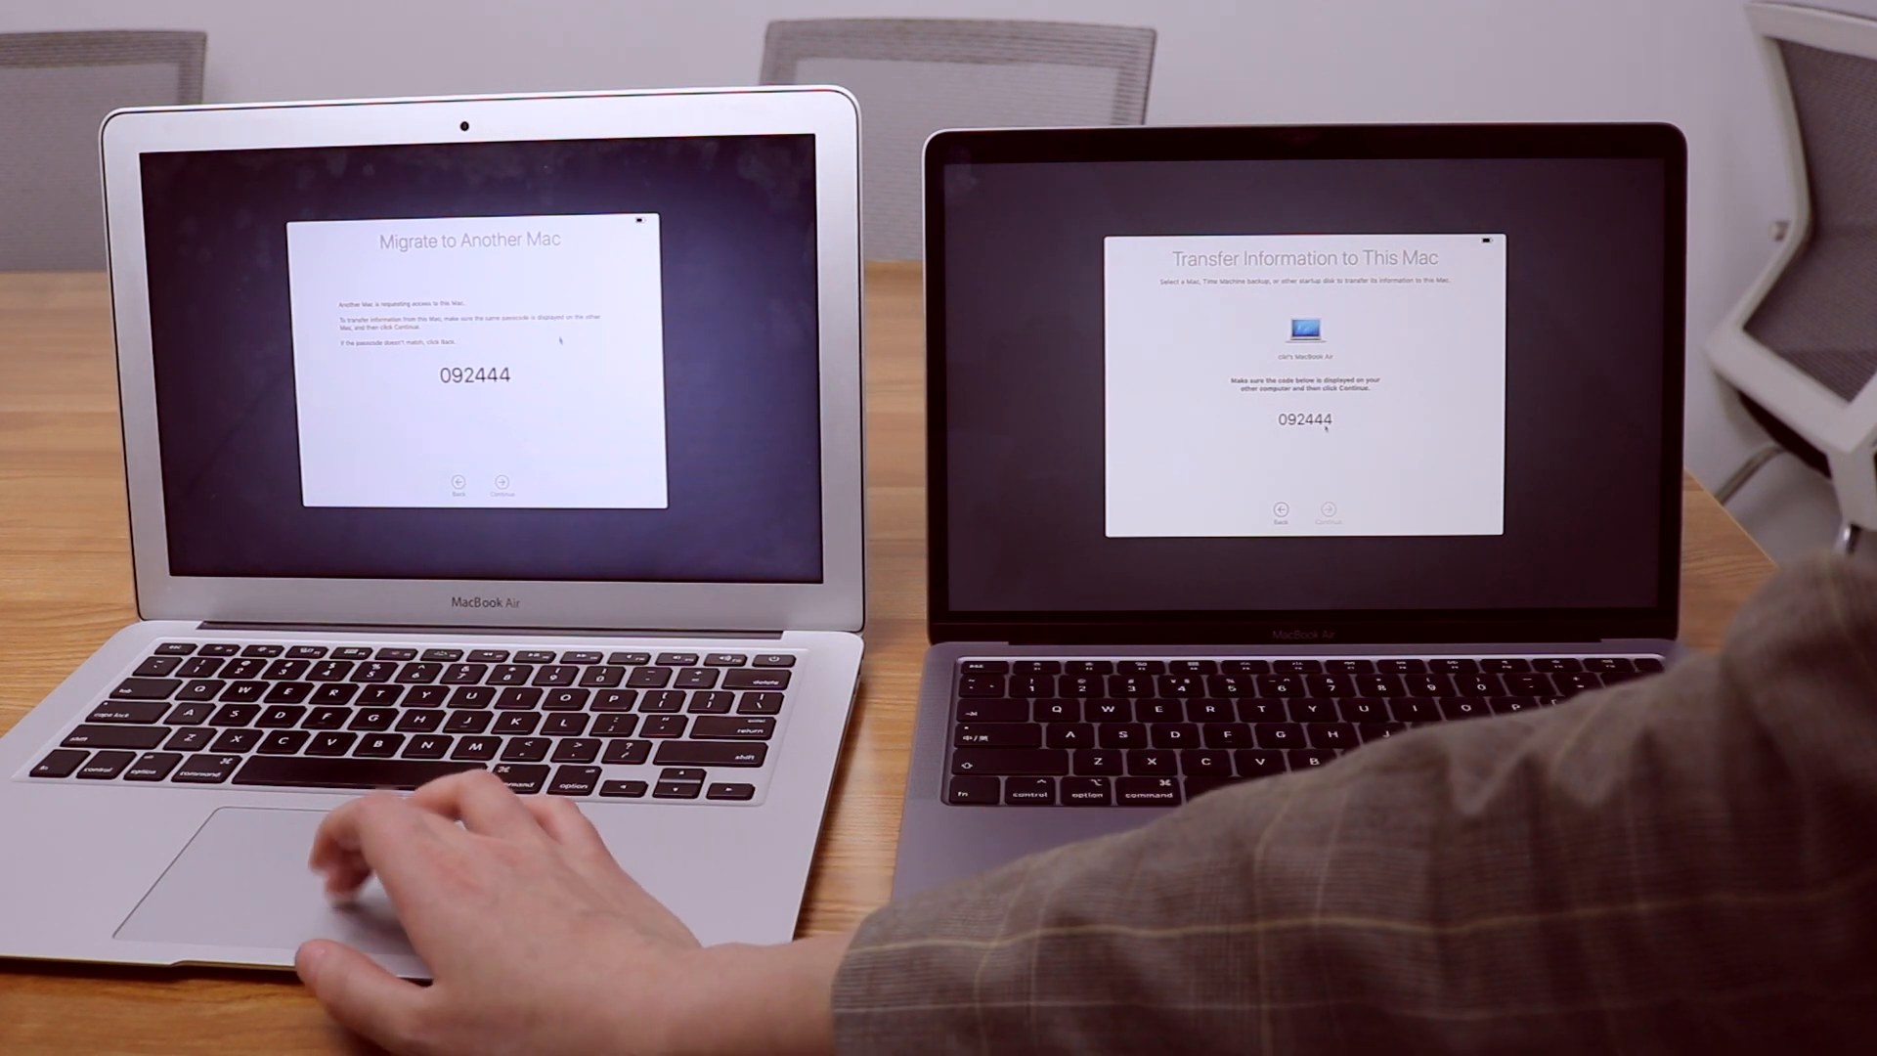
{"action": "left_click", "coordinate": [502, 482]}
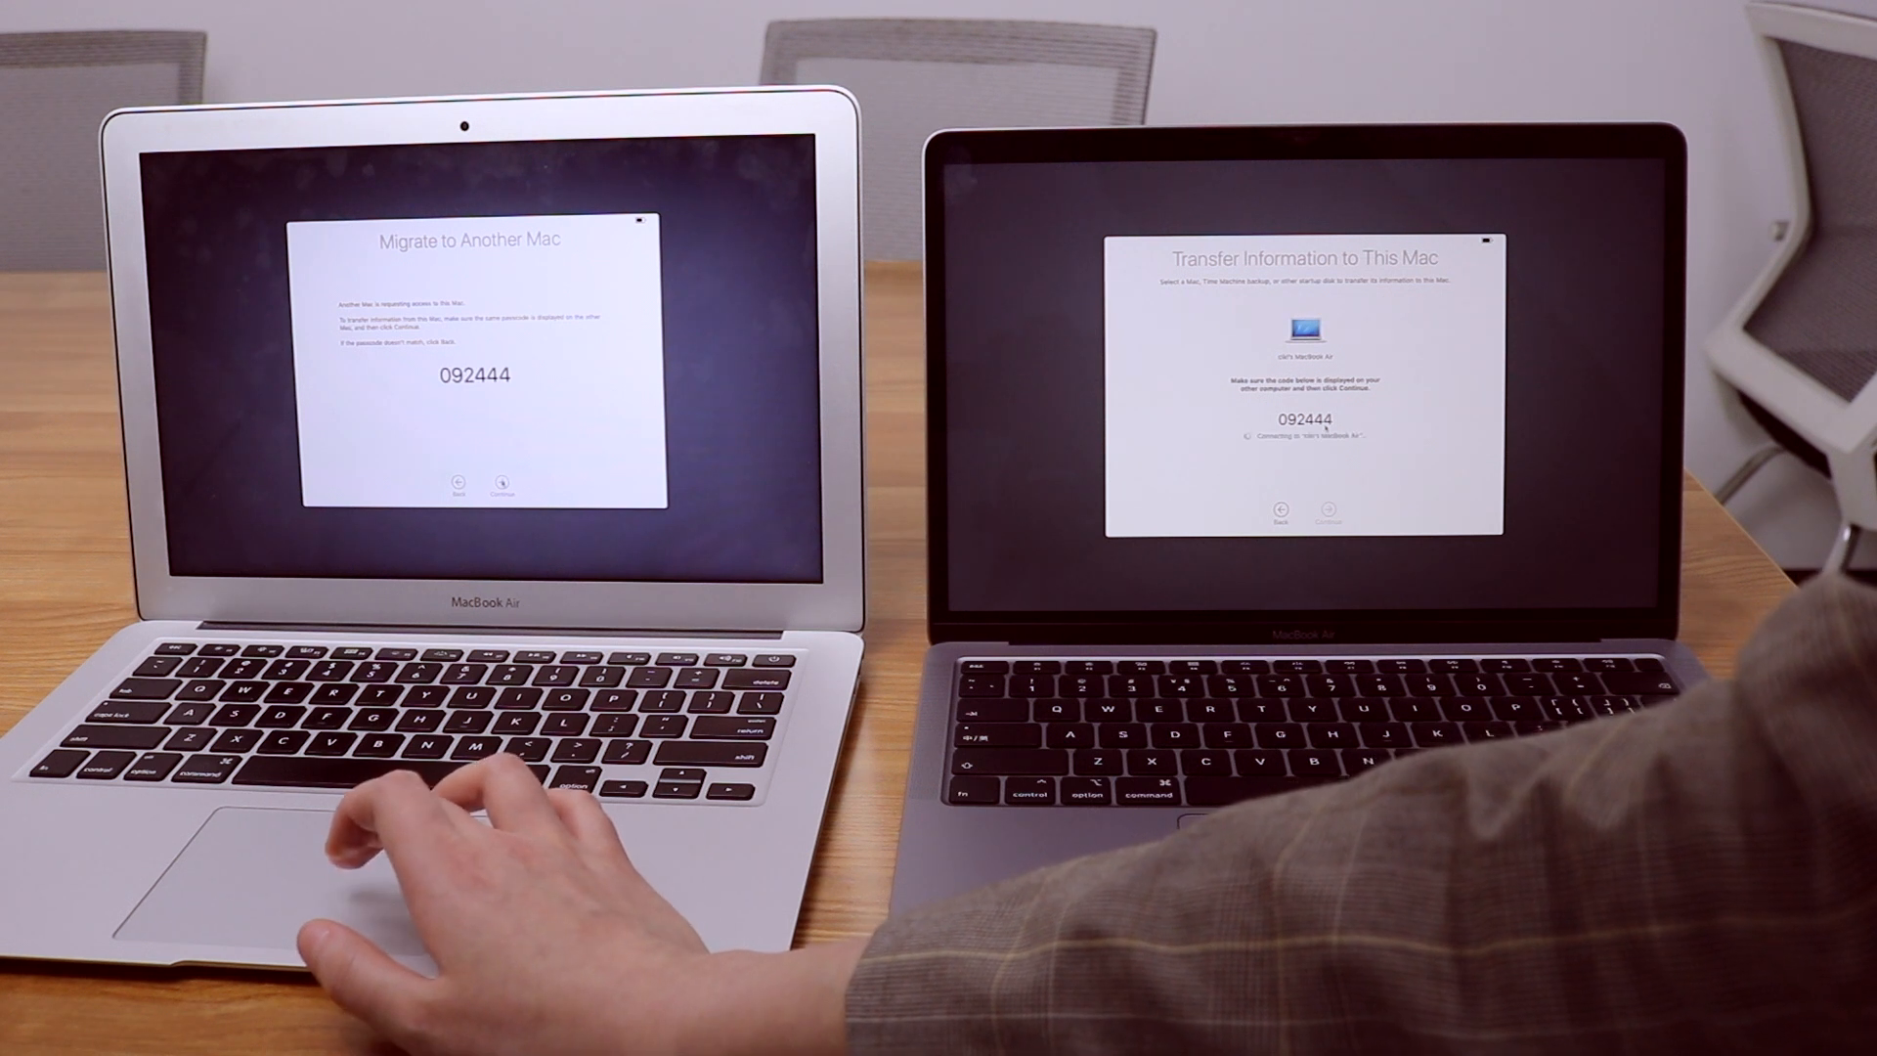
- Confirm the connection and transfer Applications, Documents & Data, and Computer & Network Settings
{"action": "left_click", "coordinate": [505, 487]}
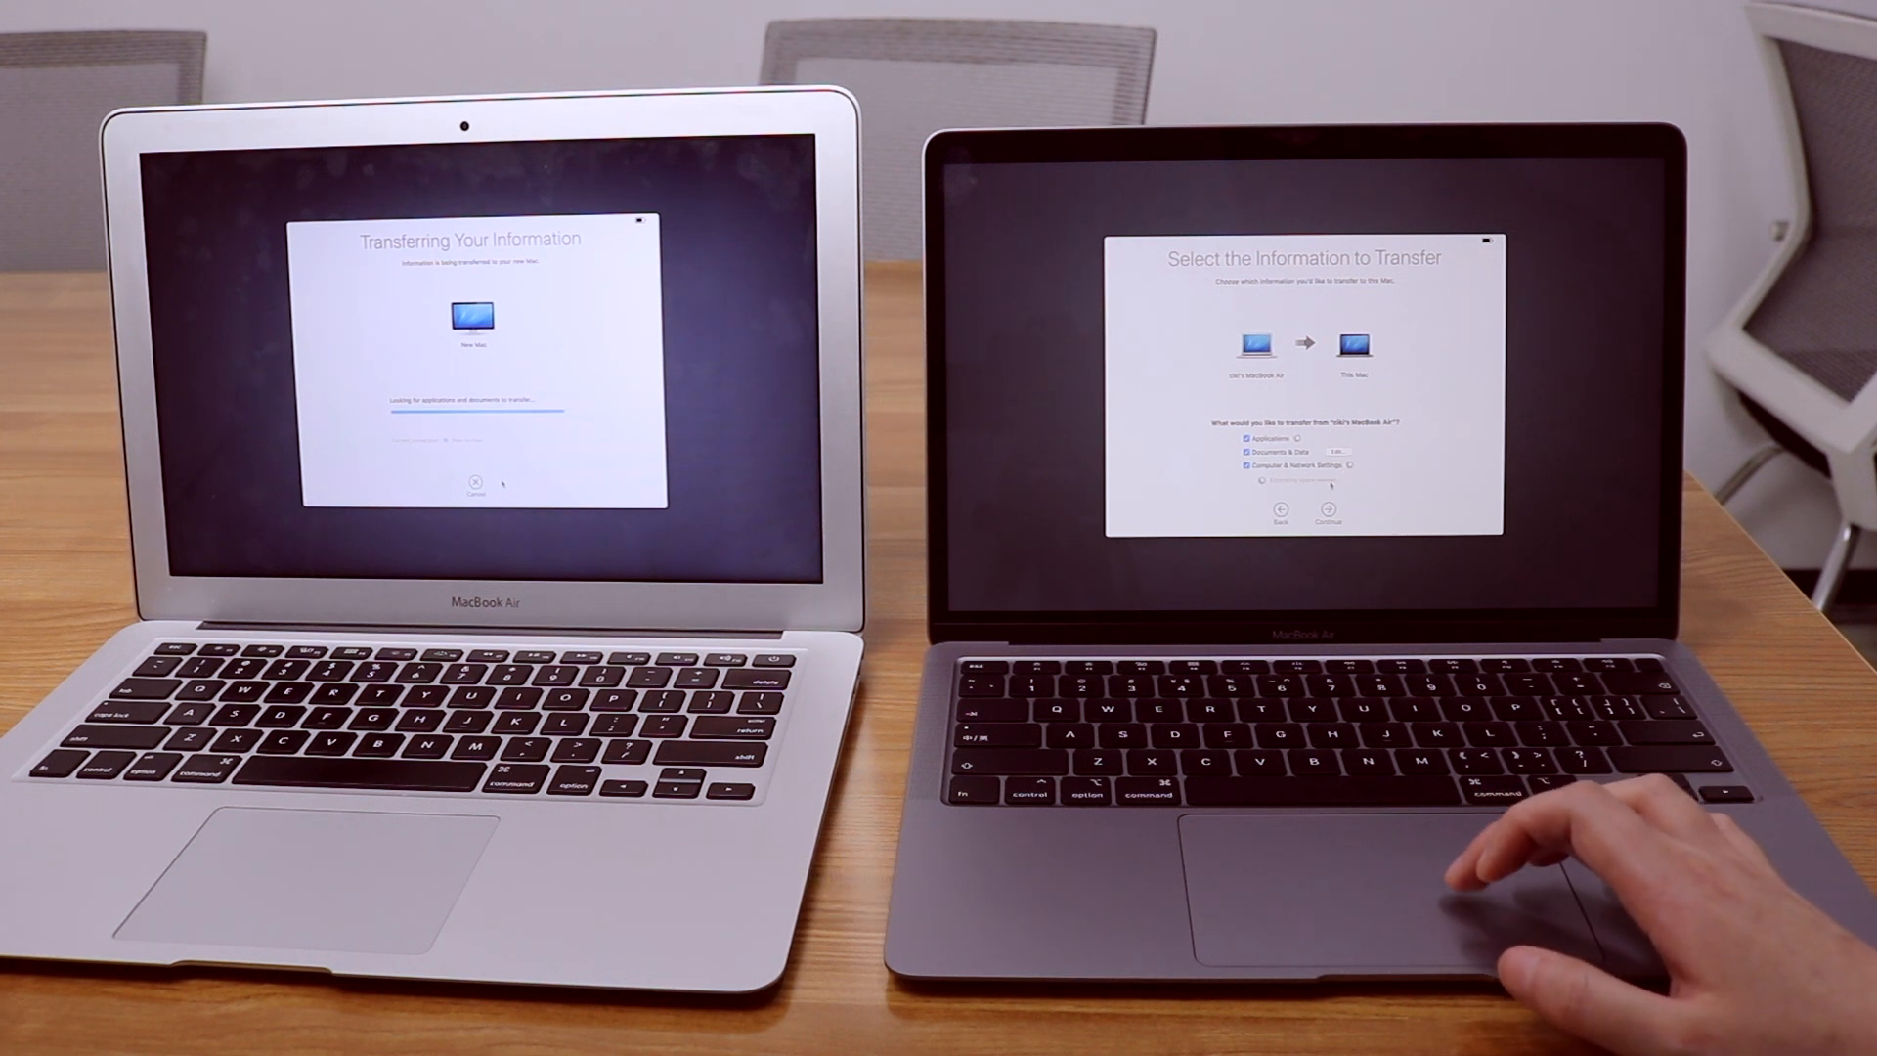
{"action": "left_click", "coordinate": [1326, 508]}
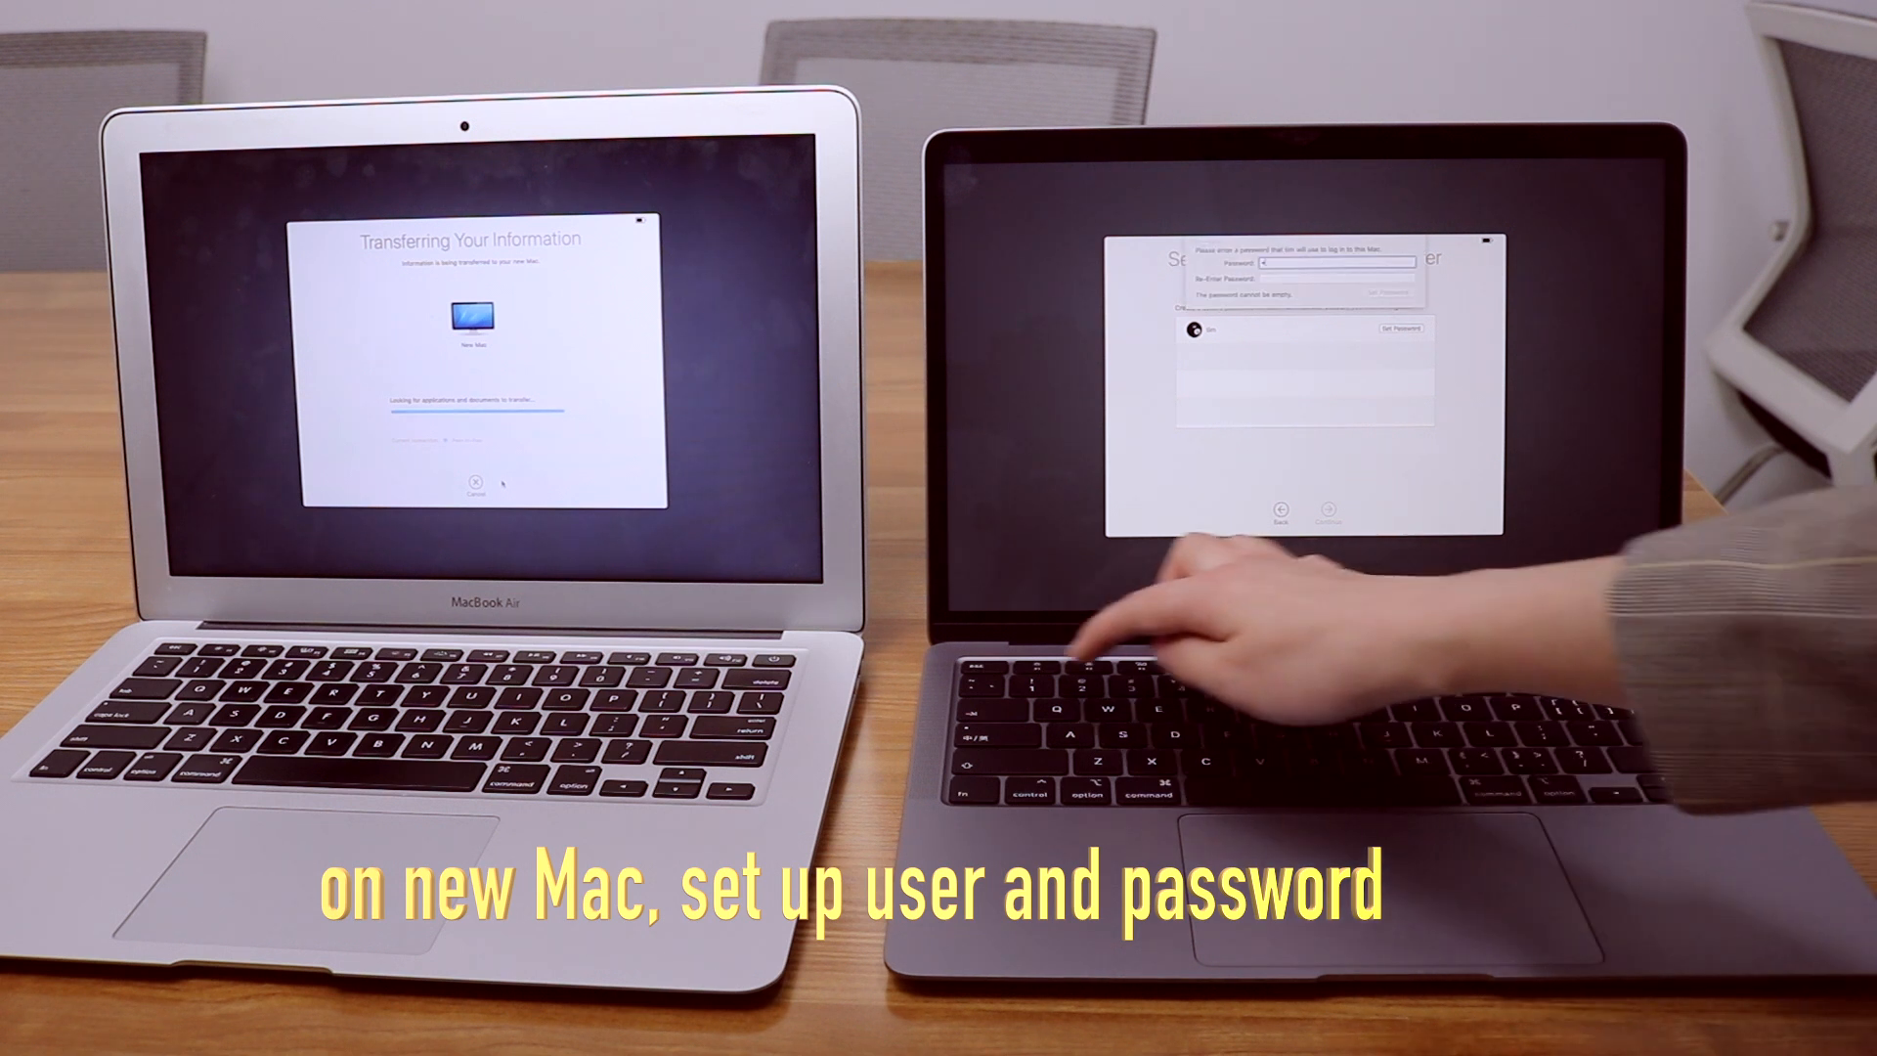
- Enter a password for the migrated user account and save it with Set Password
{"action": "type", "text": "••••"}
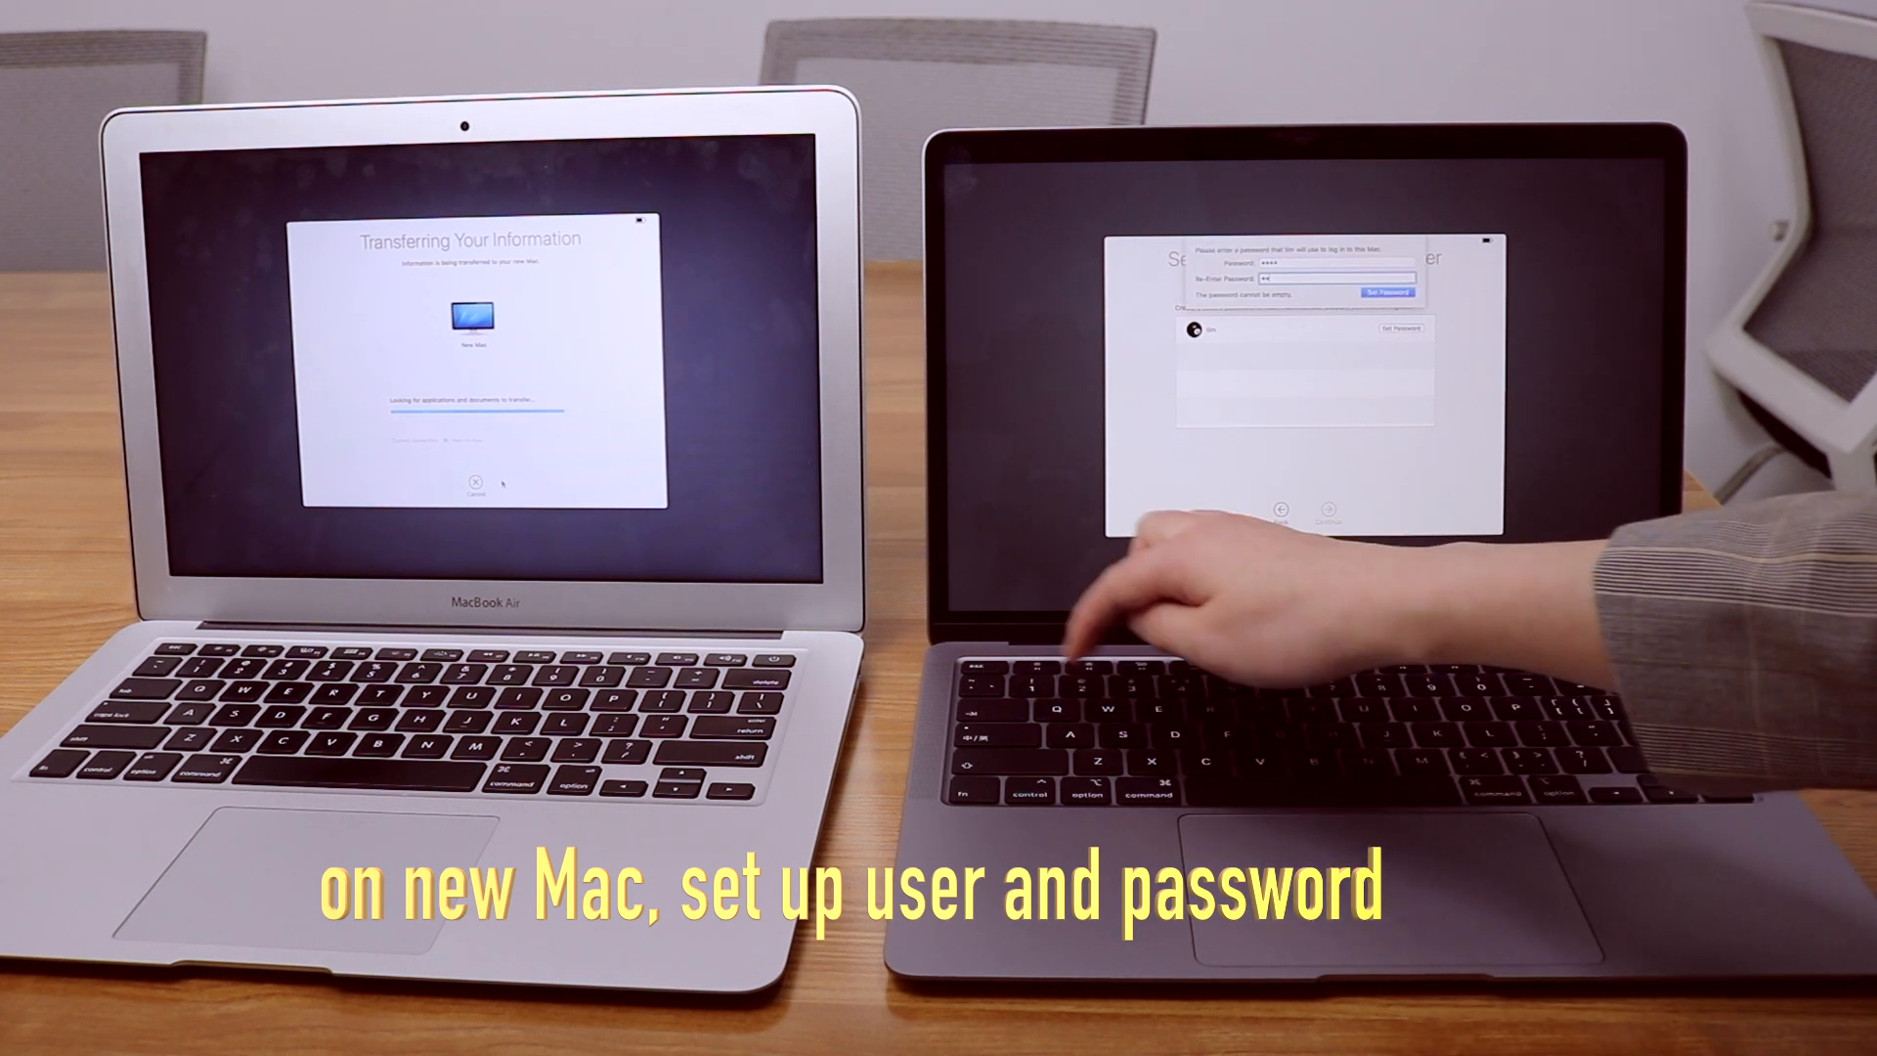
{"action": "left_click", "coordinate": [1386, 294]}
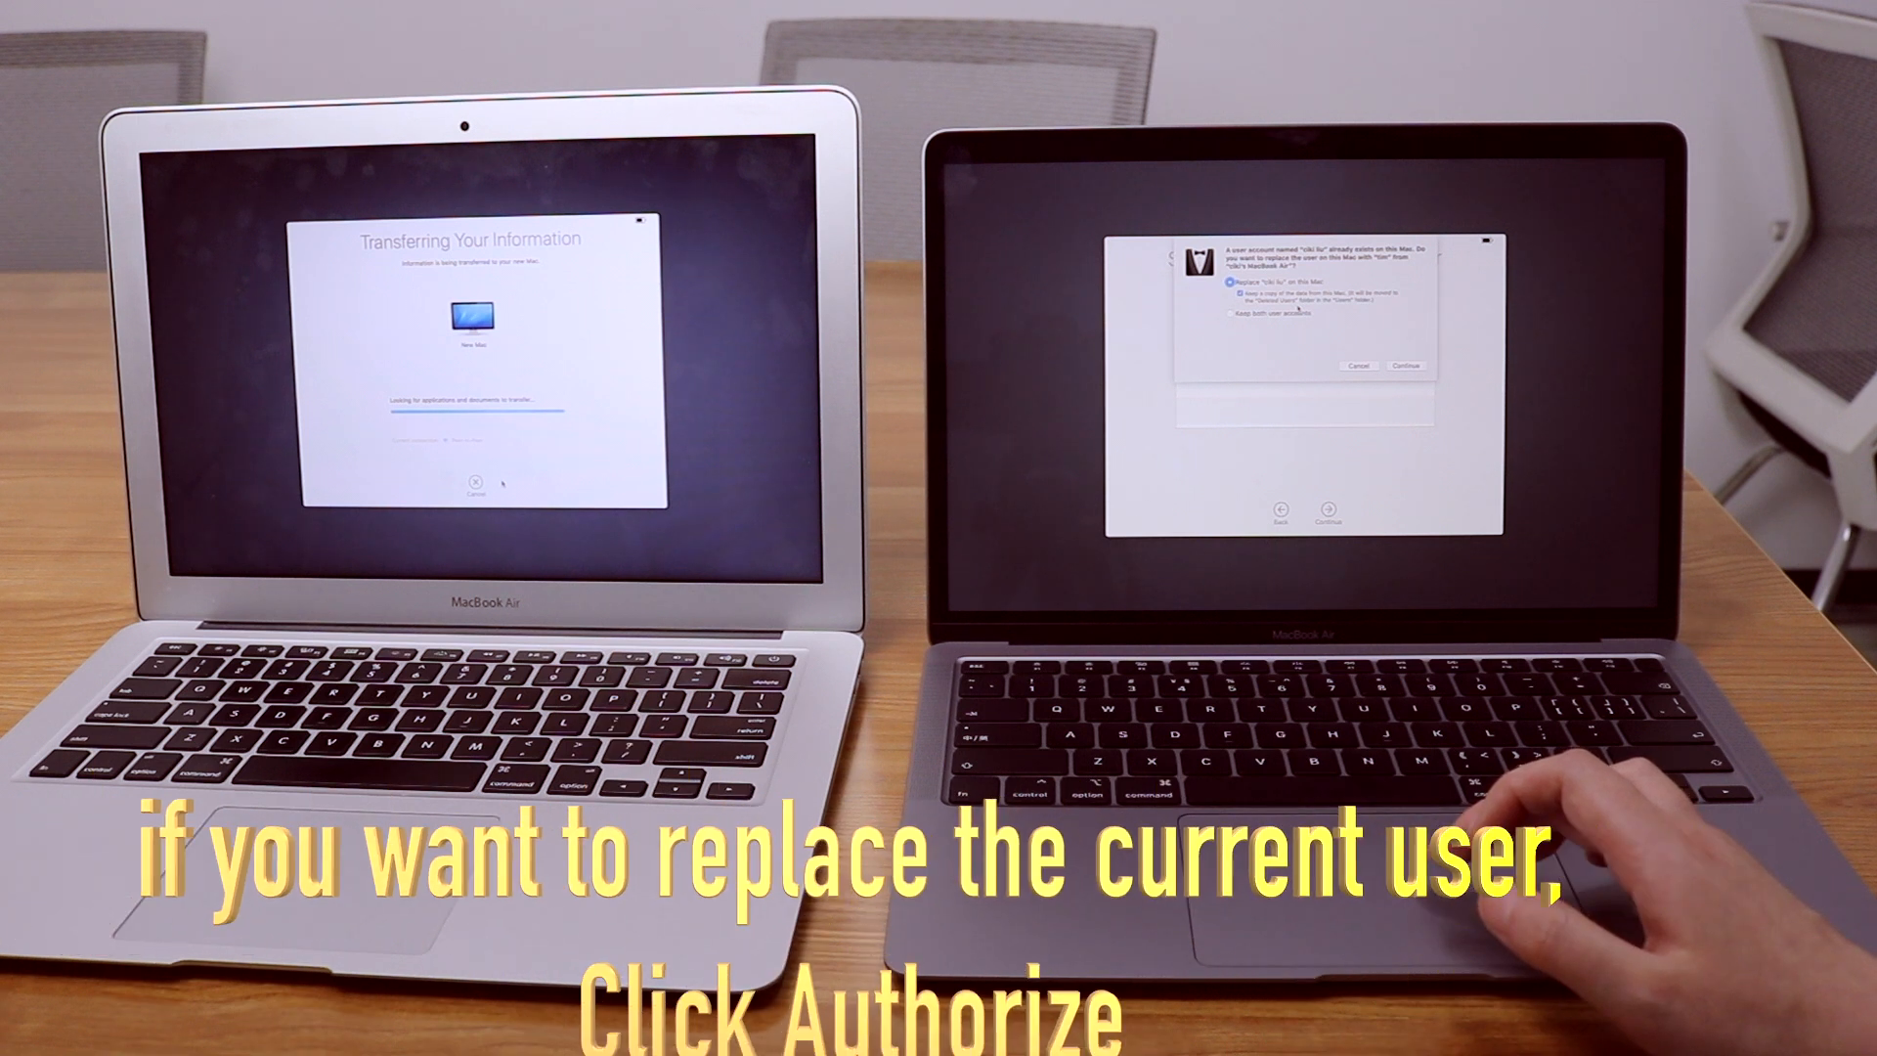
- Replace the existing same-named user, authorizing with the existing admin's password
{"action": "left_click", "coordinate": [1410, 365]}
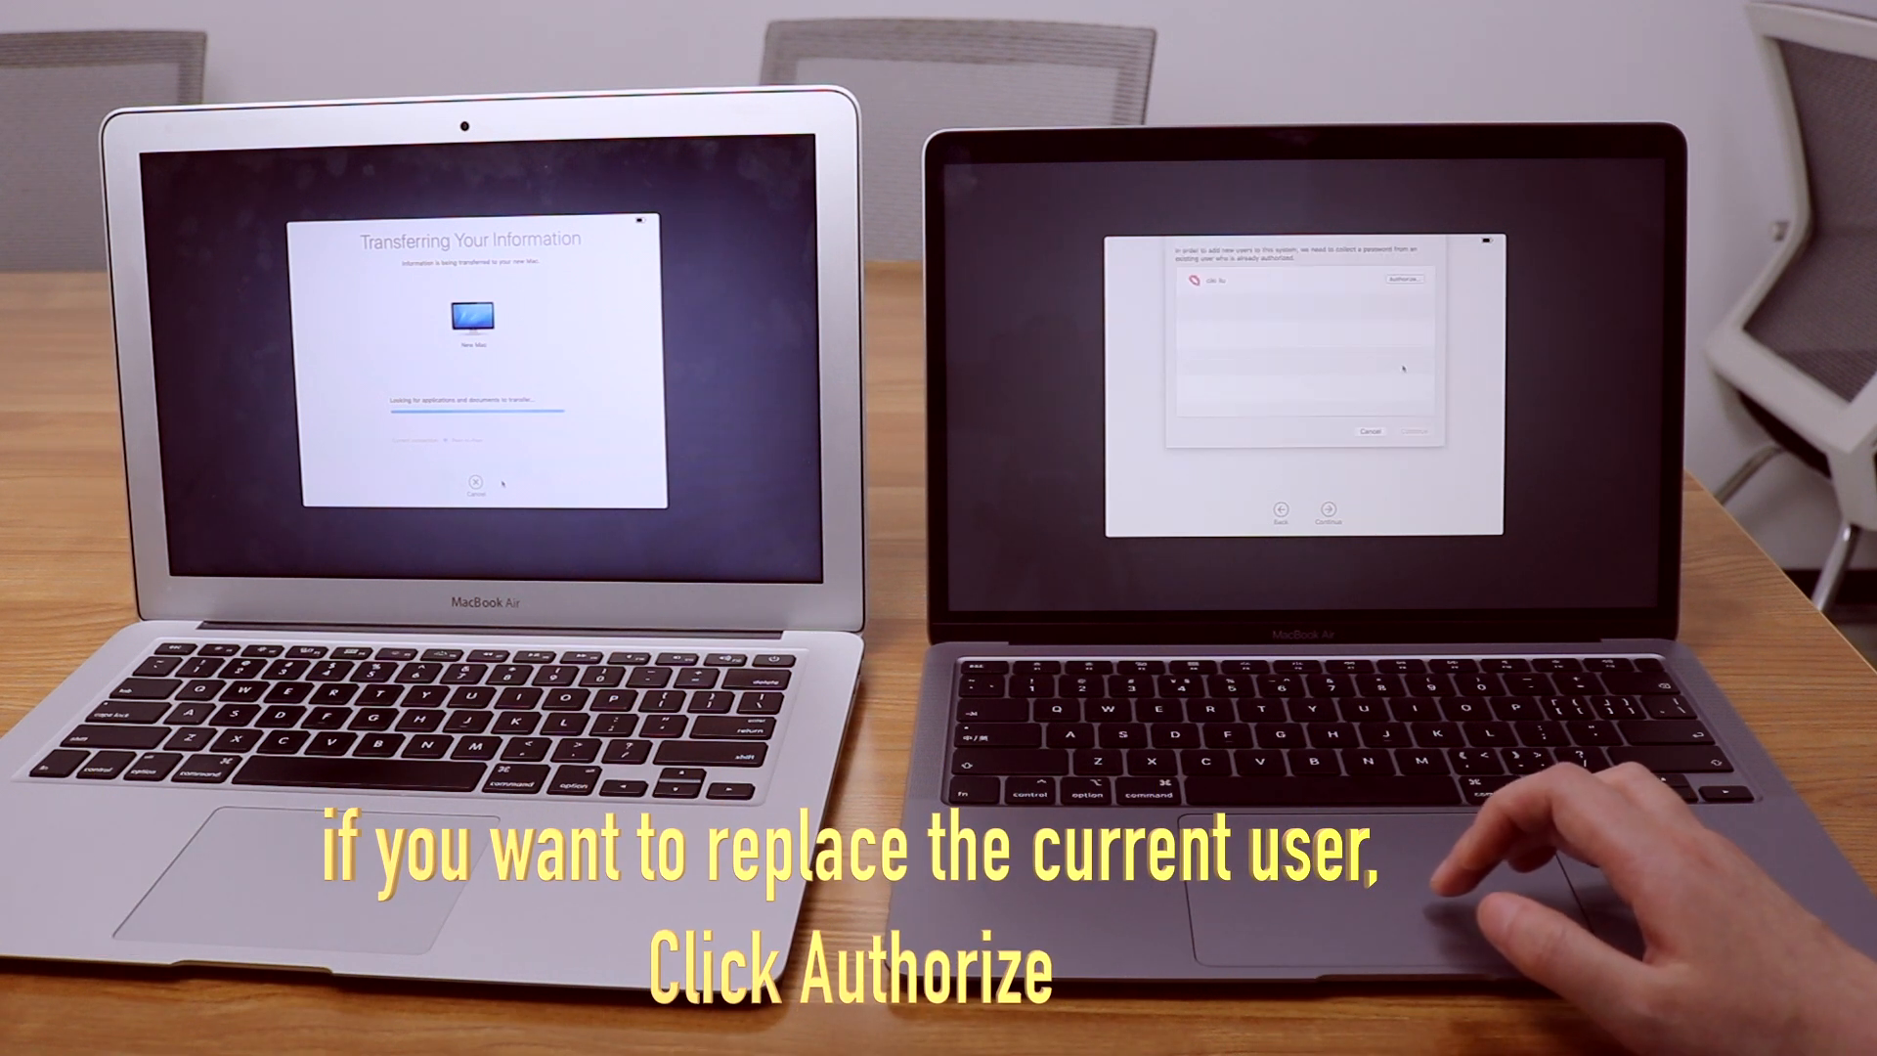
{"action": "left_click", "coordinate": [1412, 281]}
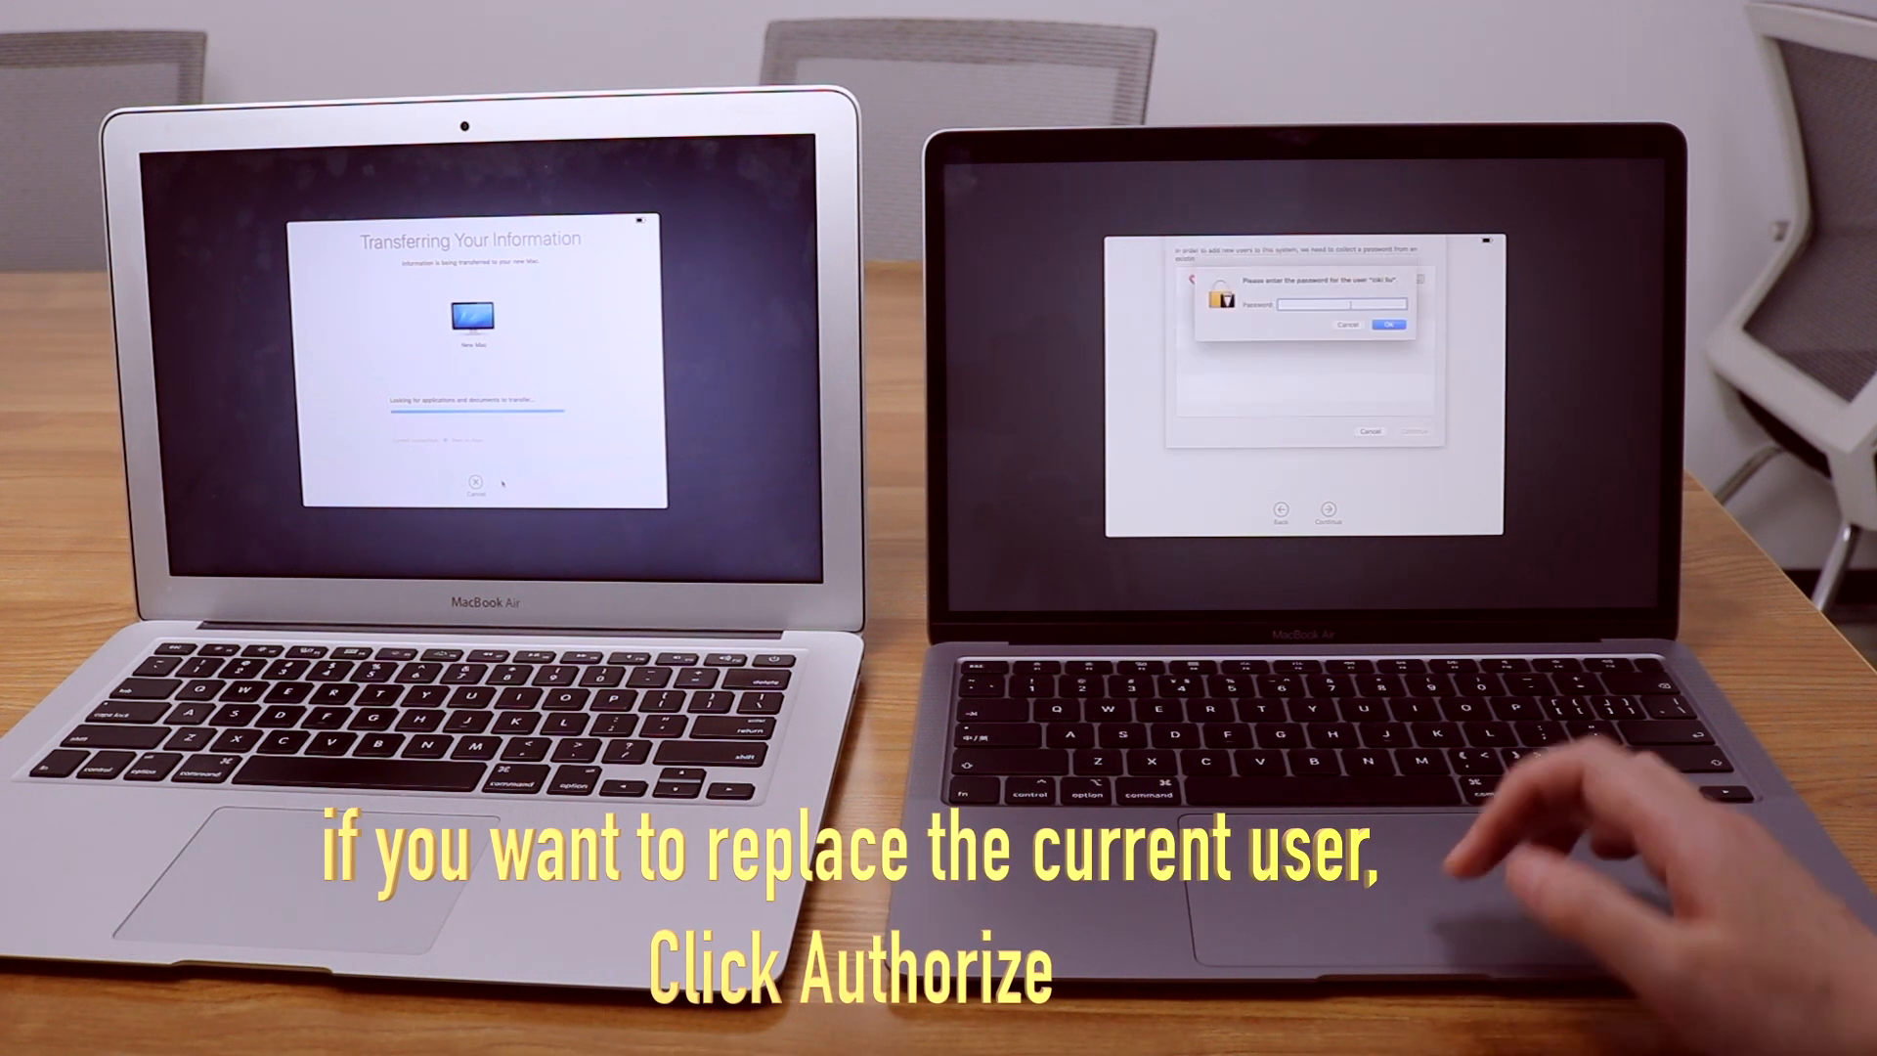
{"action": "left_click", "coordinate": [1391, 325]}
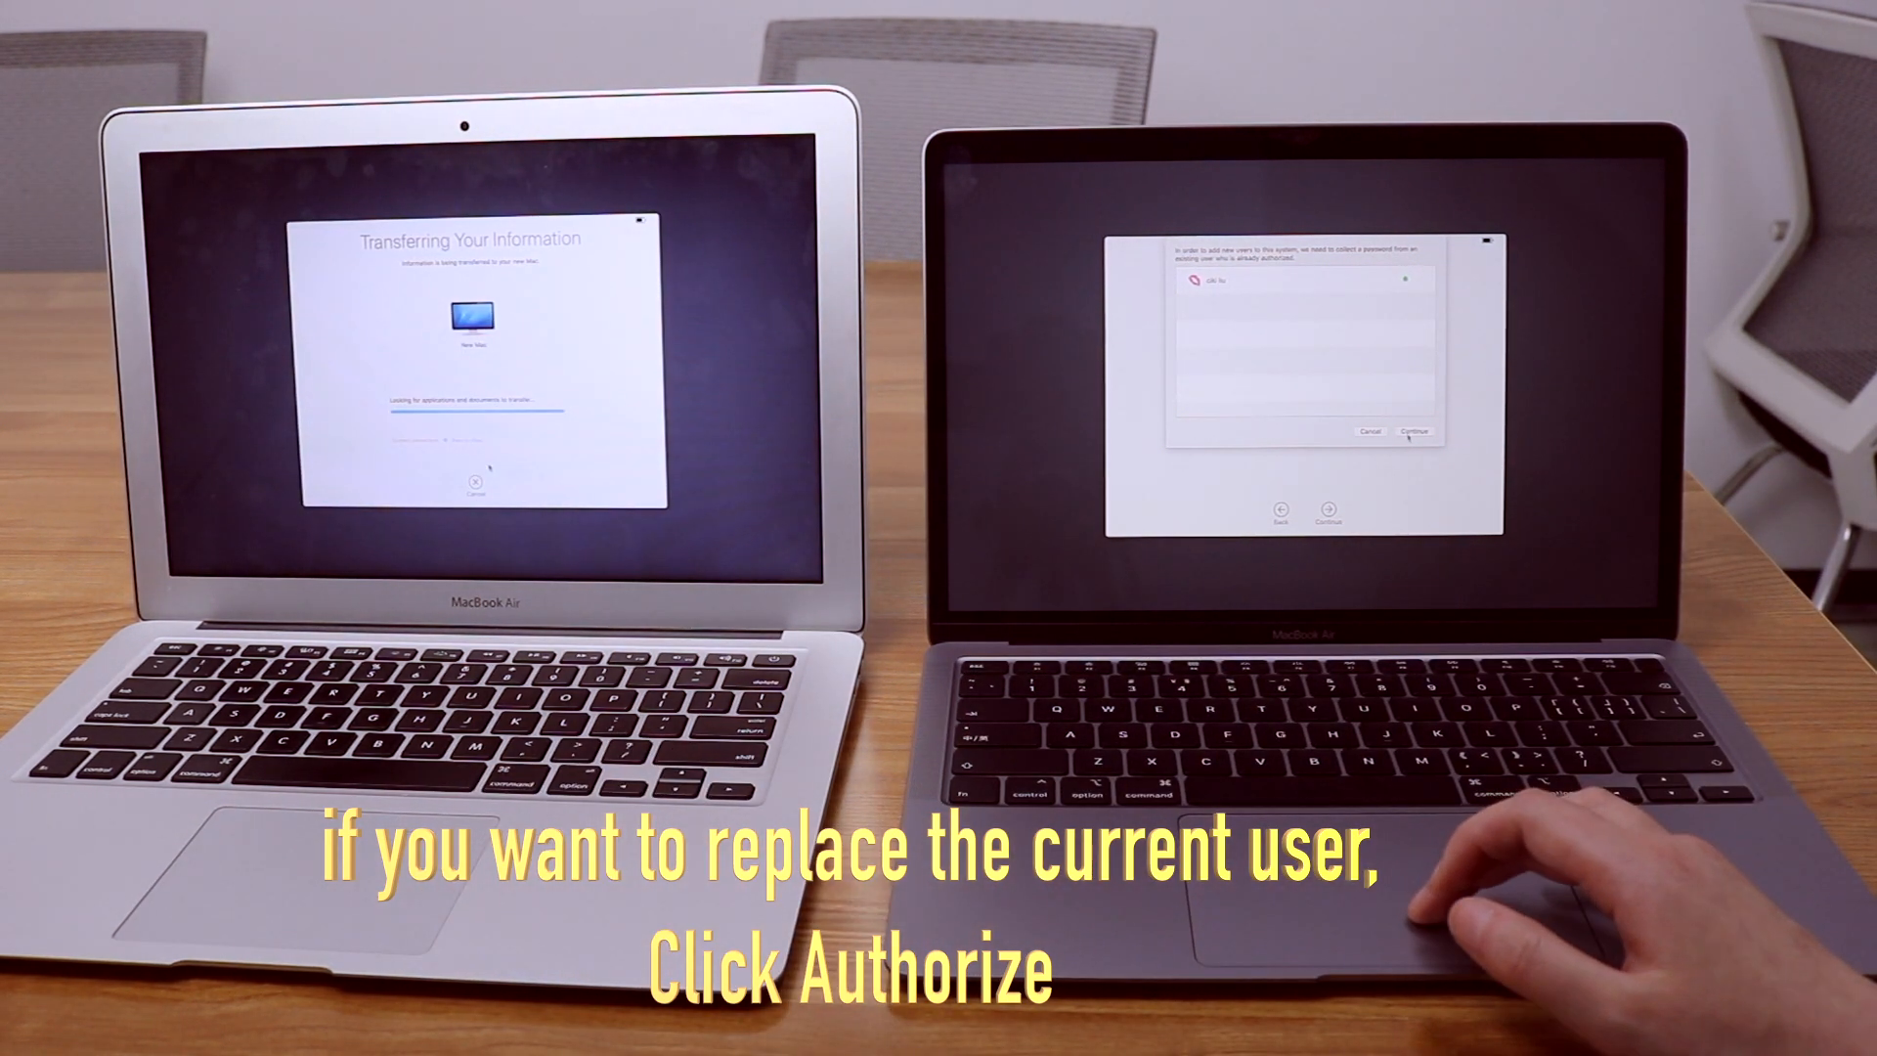
{"action": "left_click", "coordinate": [1412, 432]}
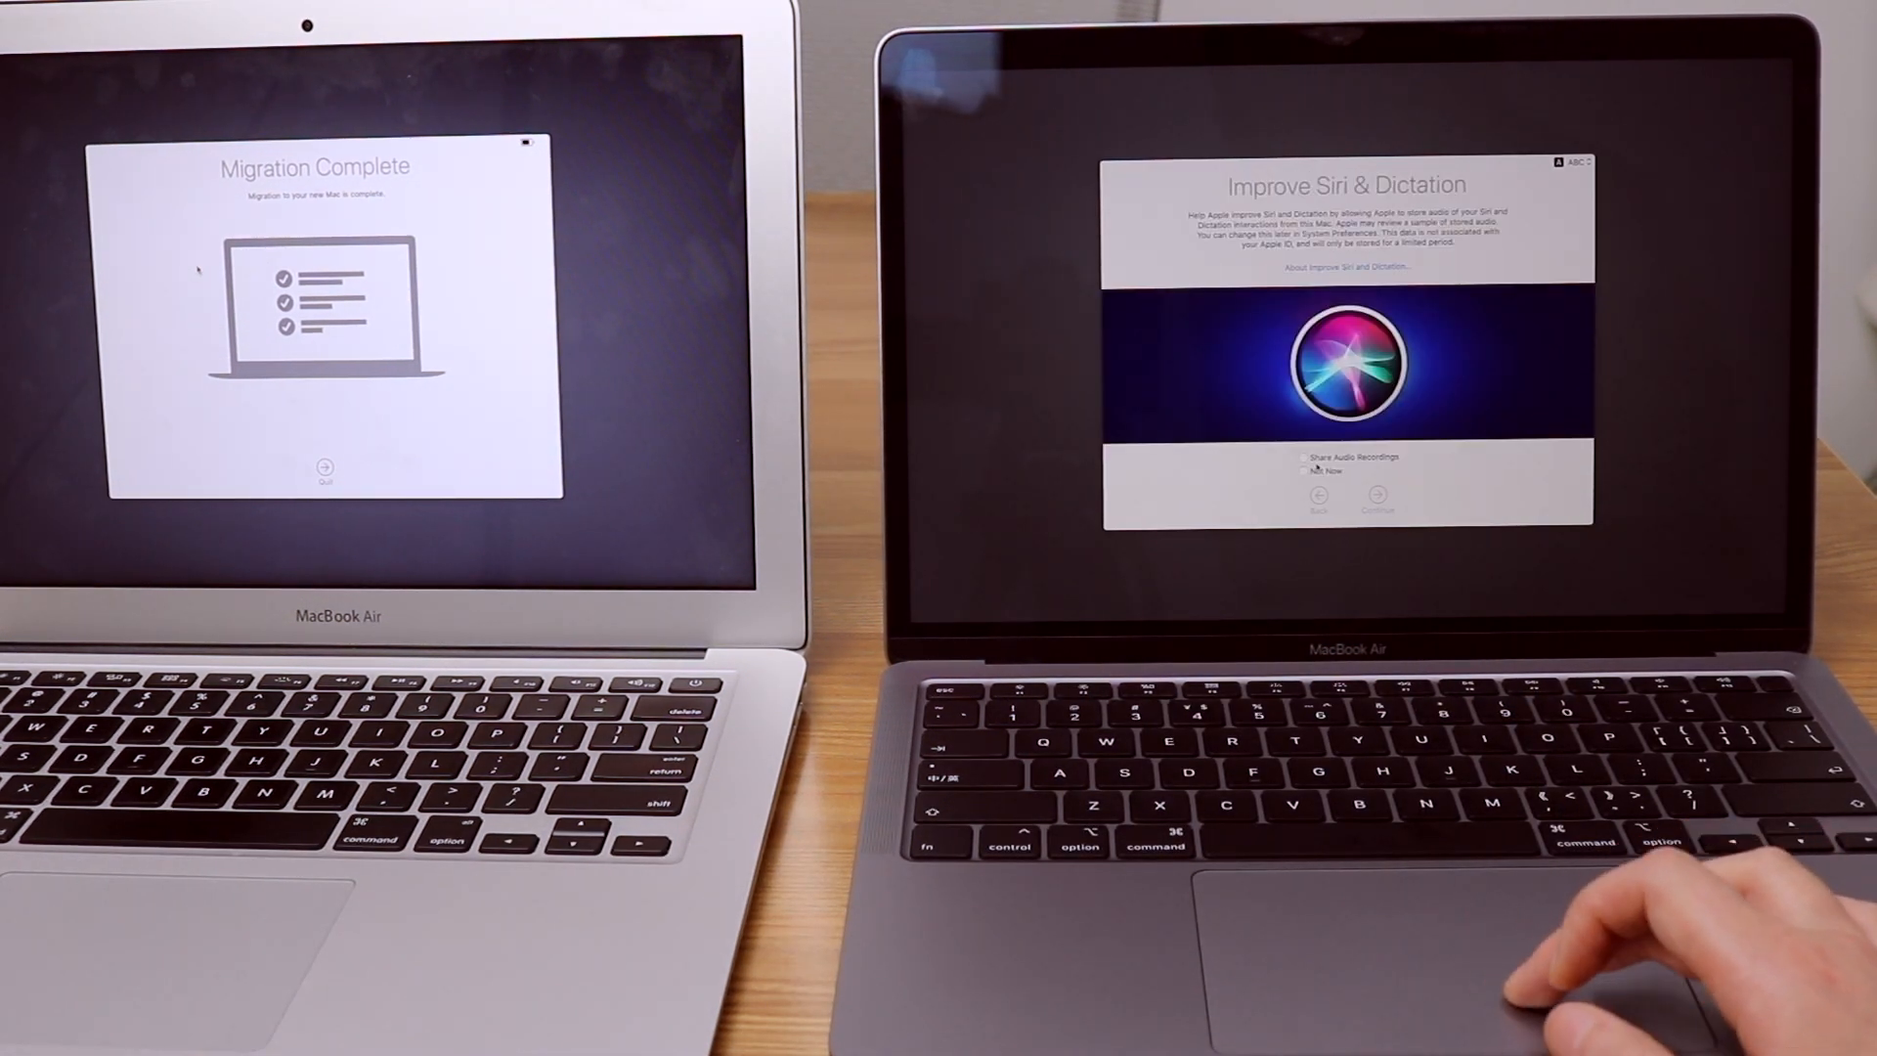
- Answer the Improve Siri & Dictation question and continue to Touch ID is Ready
{"action": "left_click", "coordinate": [1376, 496]}
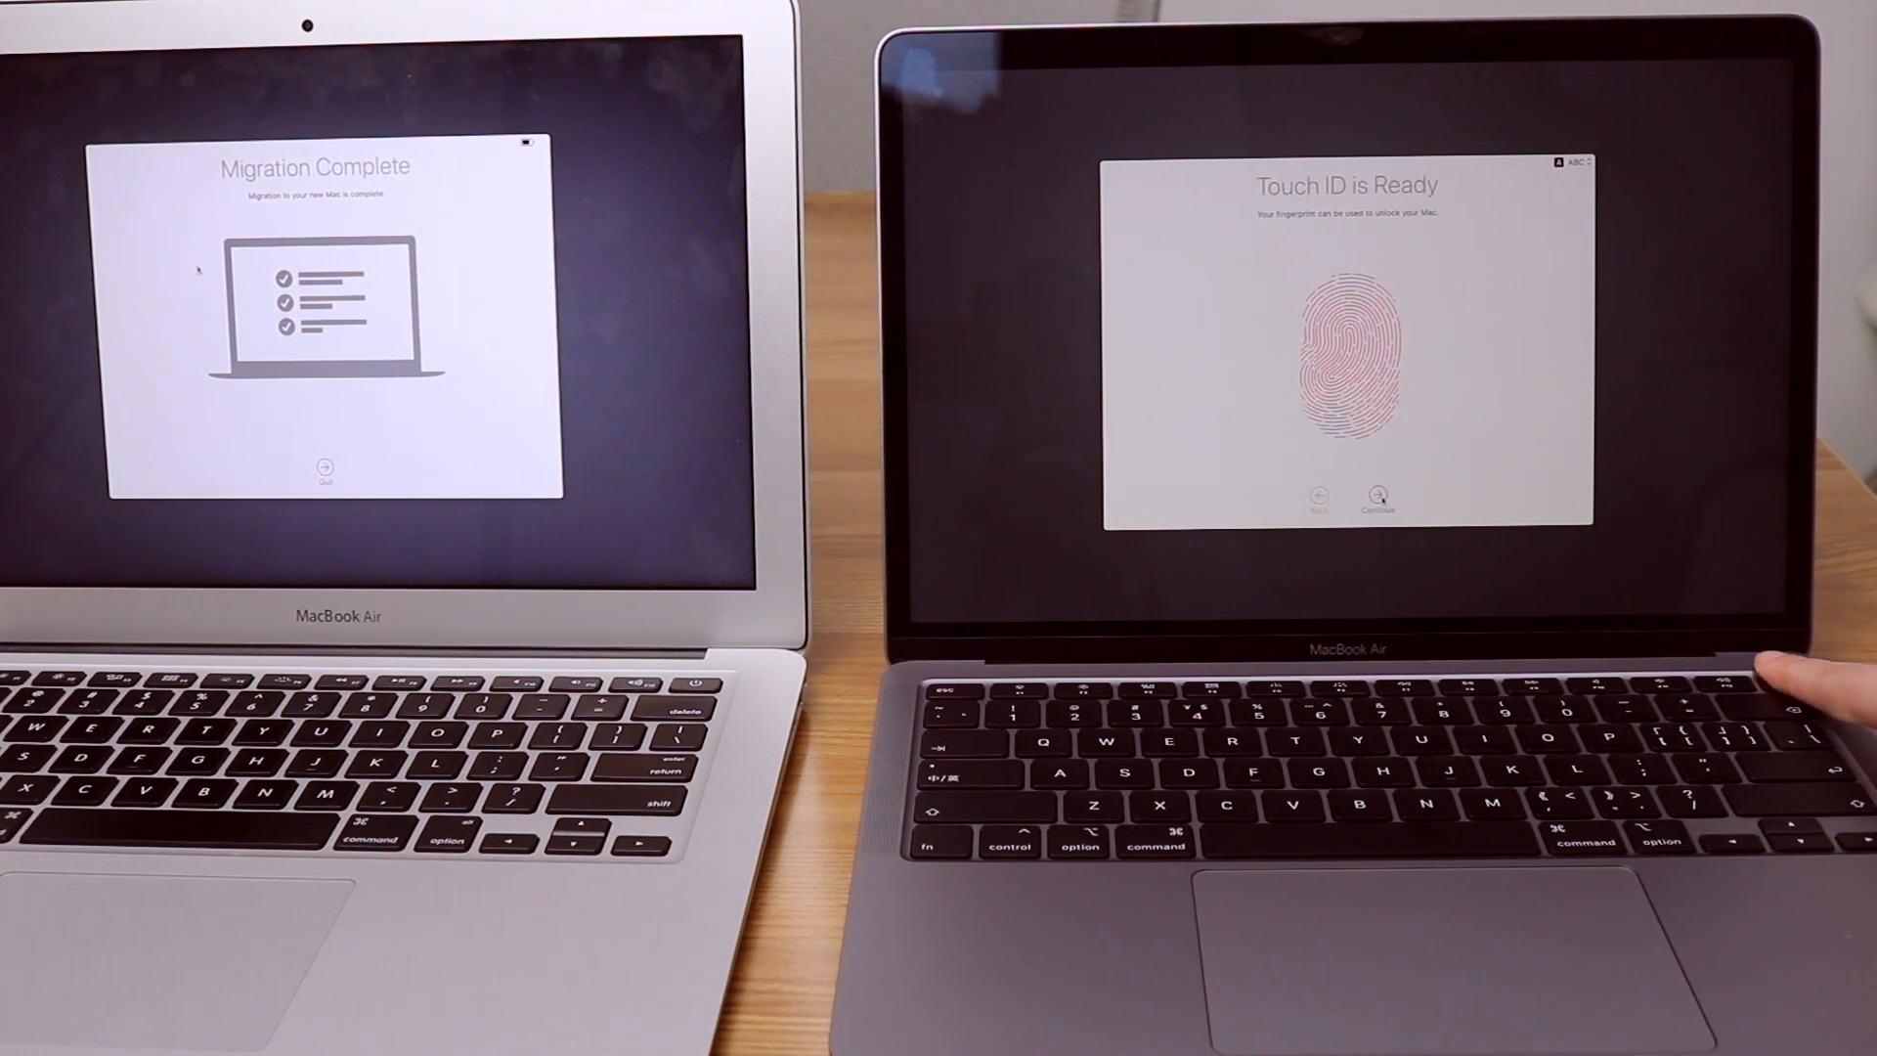